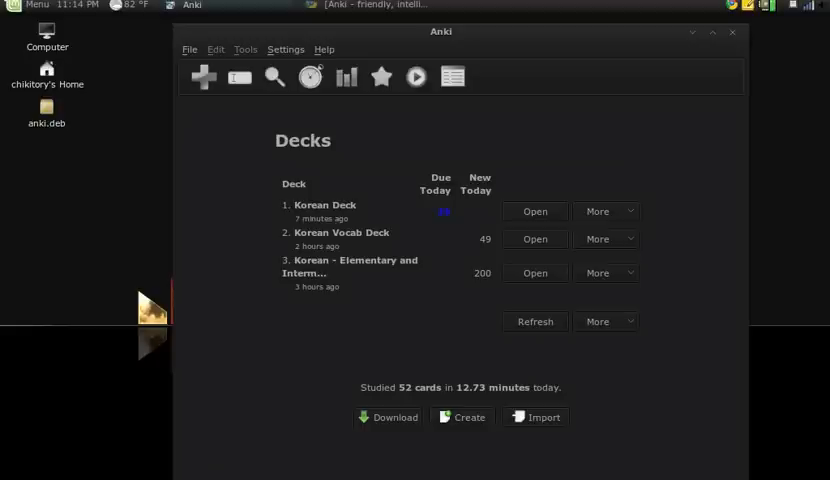
Browse the shared-deck list, then return to Decks and open Korean Deck's study options
left_click(190, 49)
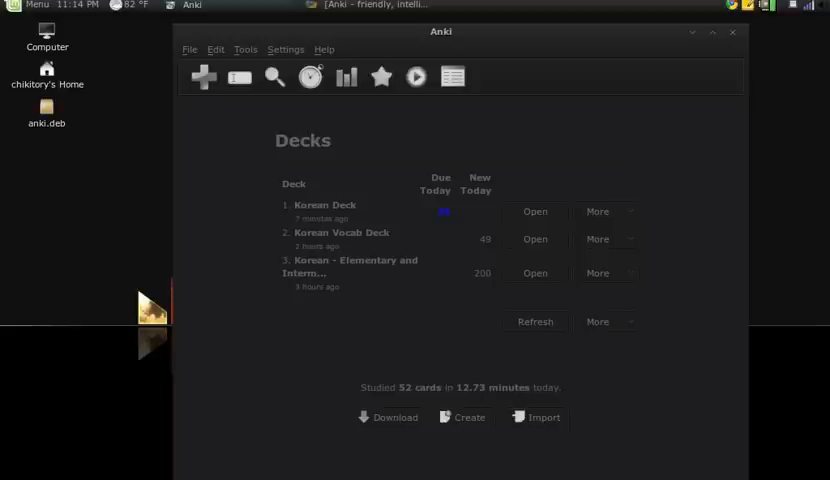
left_click(388, 417)
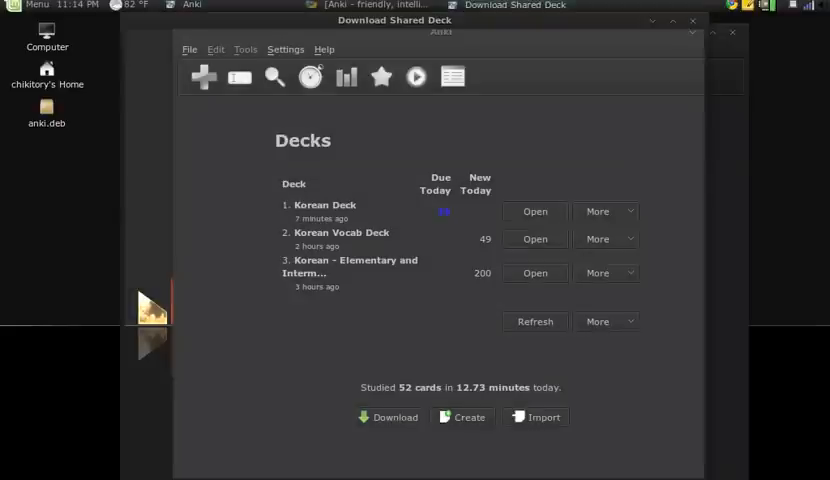
left_click(375, 417)
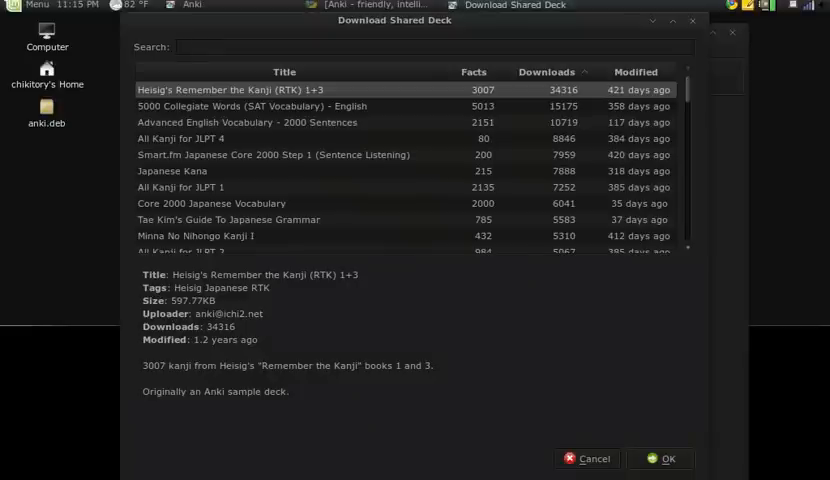
left_click(300, 39)
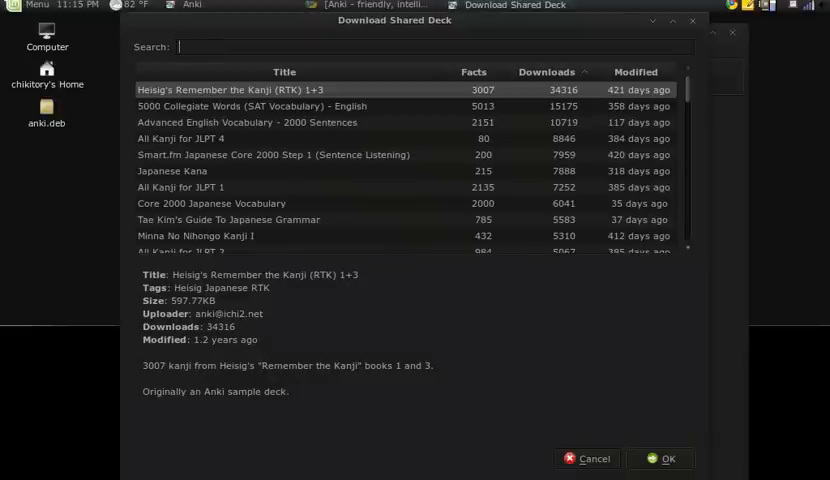
scroll("down", 3)
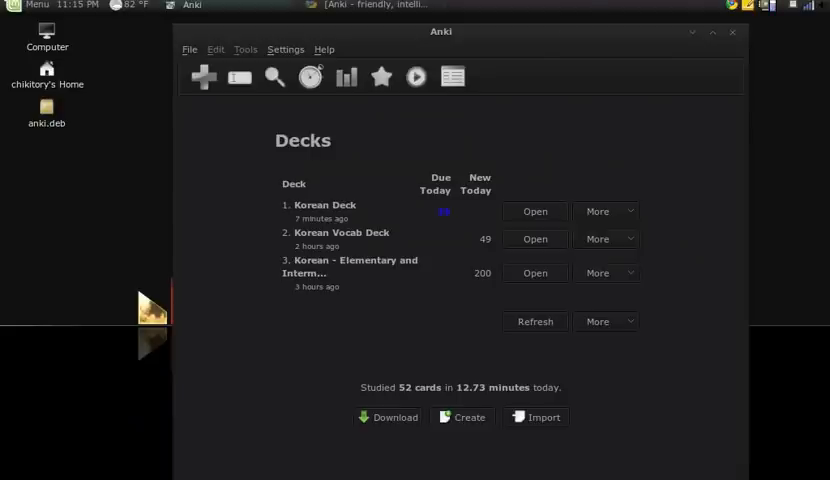
left_click(188, 49)
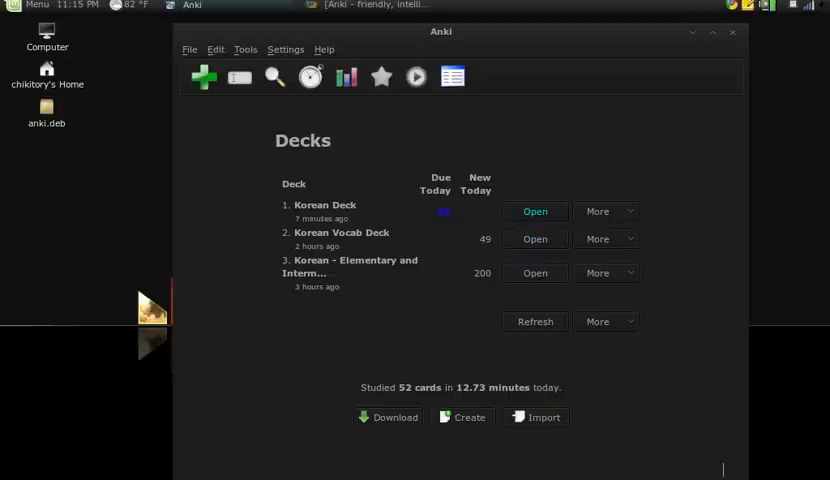
left_click(535, 211)
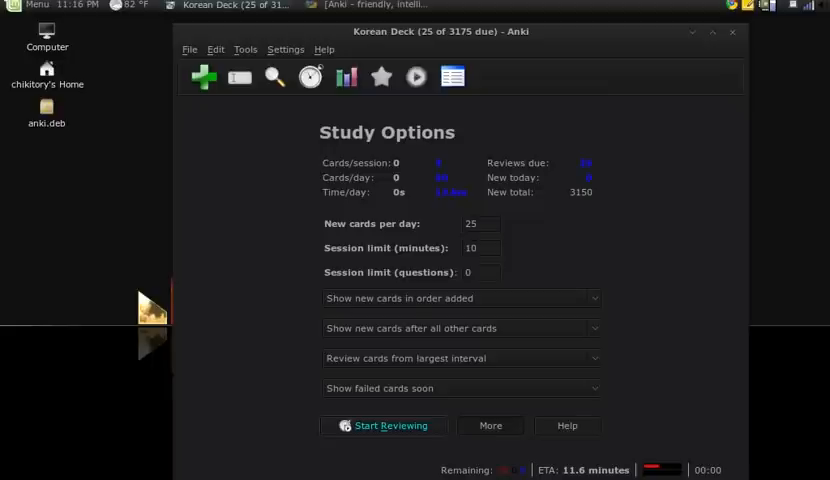
Start the Korean Deck review and reveal the first card's answer, 'class'
left_click(392, 425)
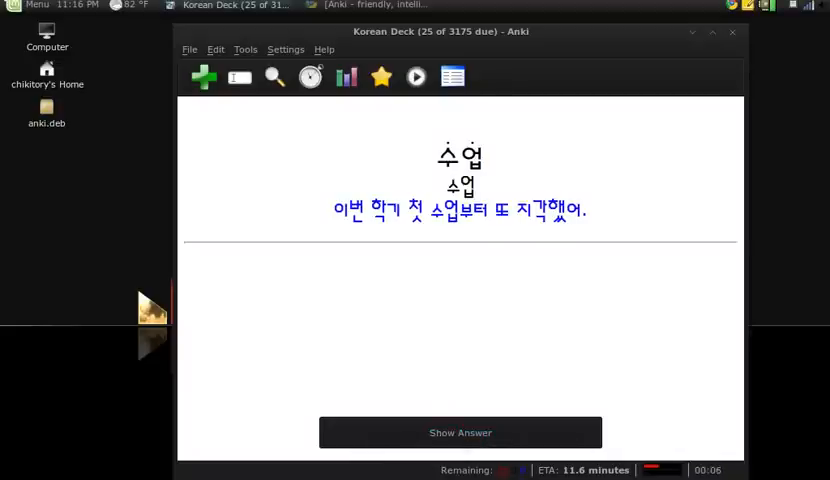
mouse_move(460, 433)
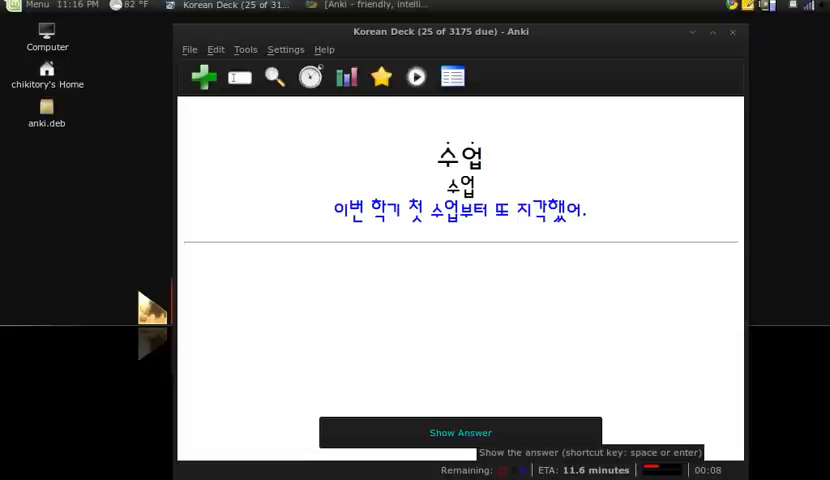
left_click(460, 433)
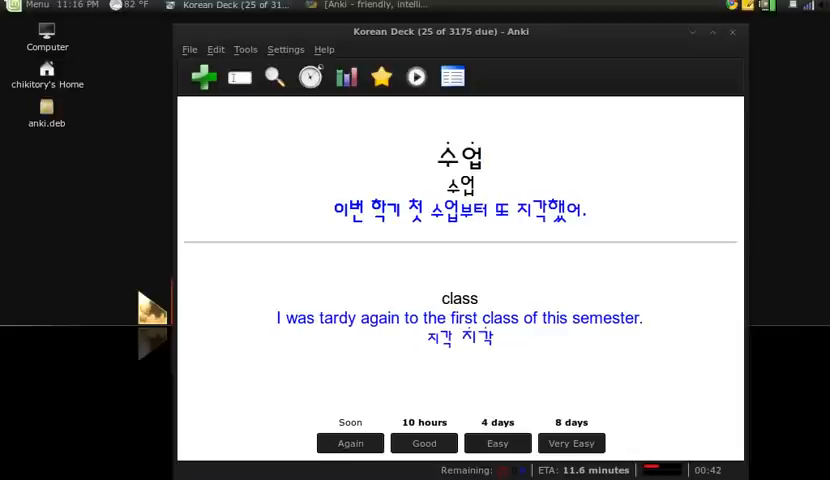
mouse_move(703, 33)
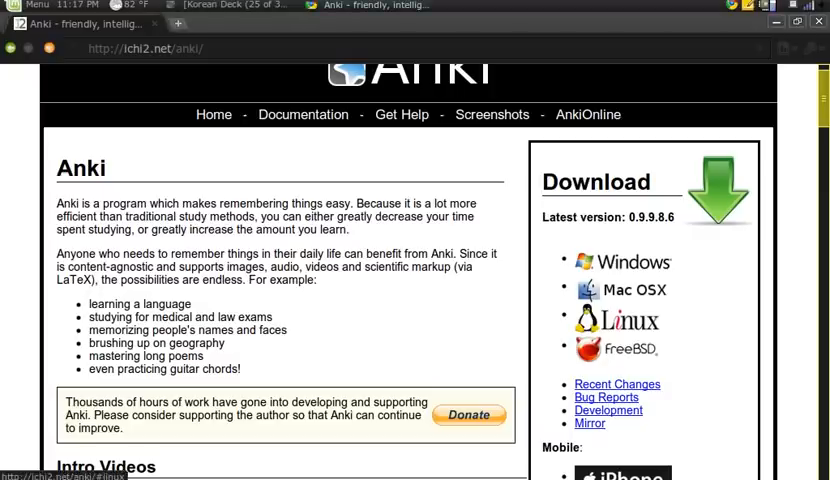
Save Anki's Linux .deb package from ichi2.net/anki into Downloads
left_click(618, 321)
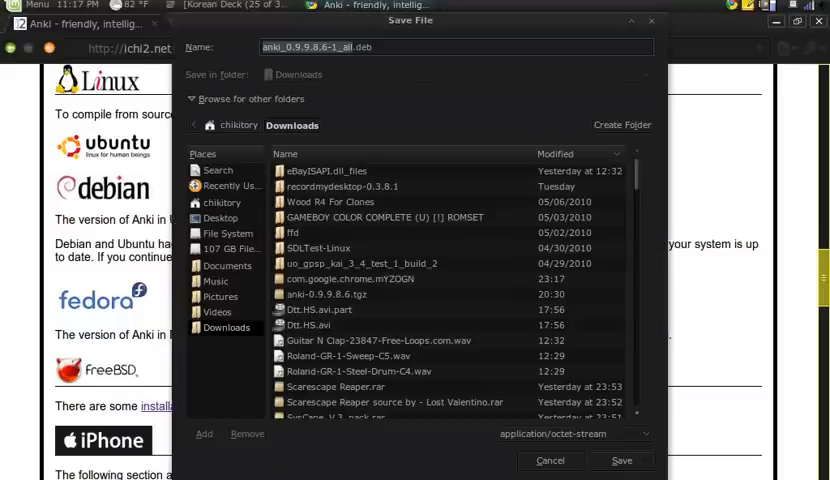
left_click(219, 218)
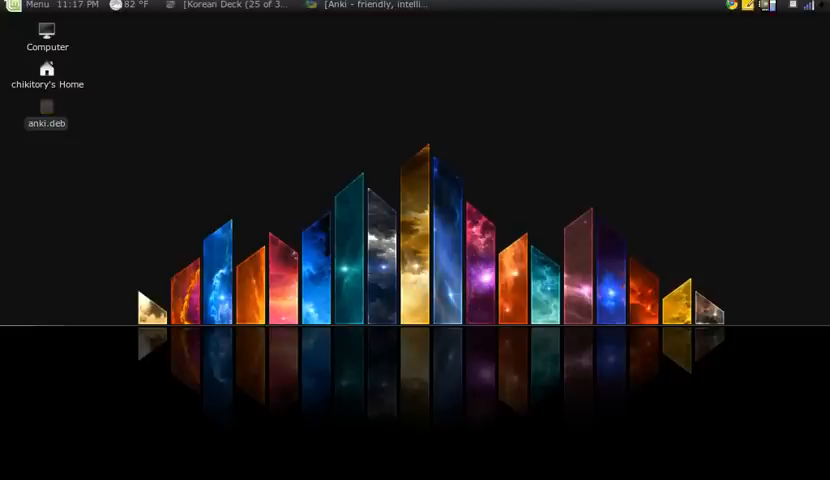
Install anki.deb with Package Installer and confirm Anki appears under Menu's Education applications
double_click(45, 110)
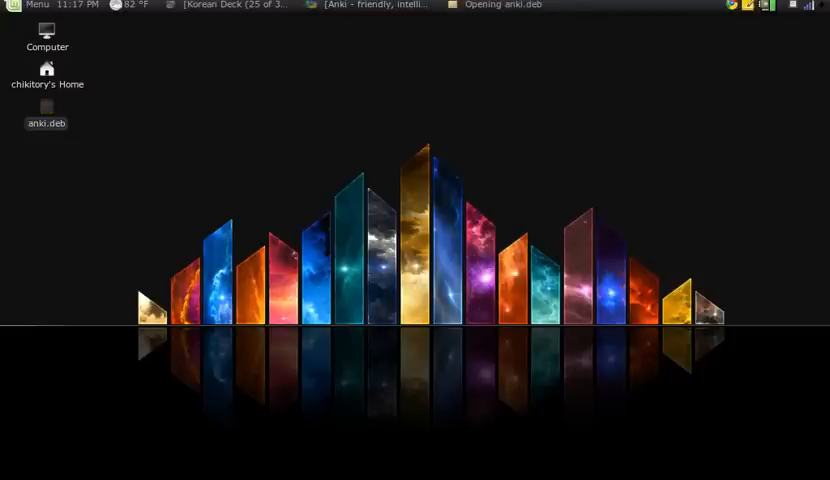
double_click(46, 110)
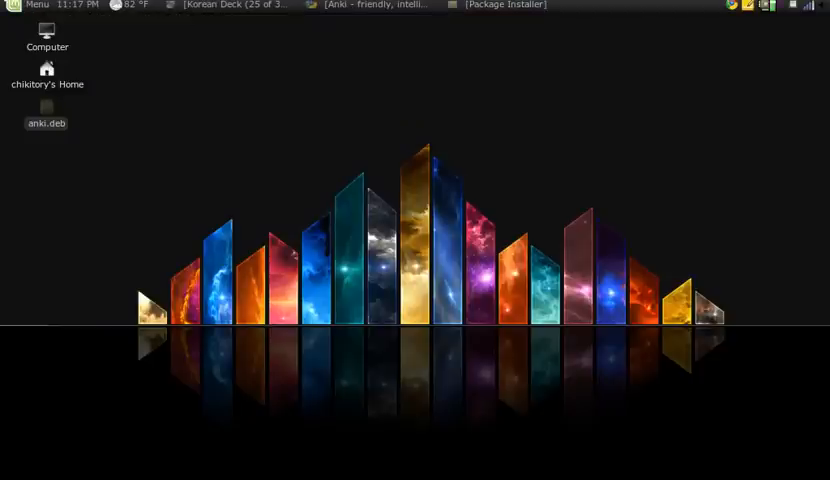
left_click(33, 5)
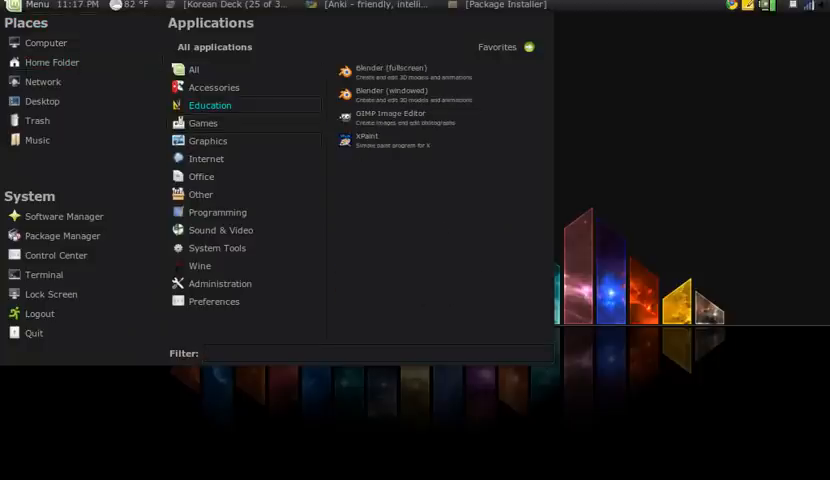
left_click(210, 105)
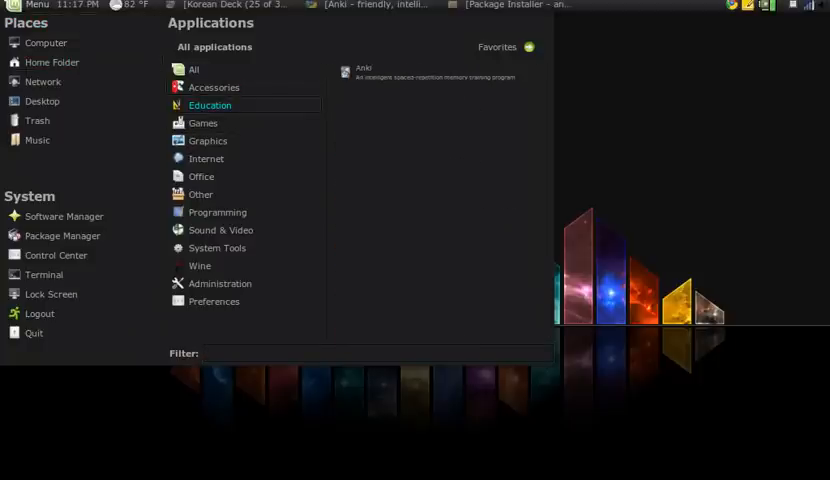